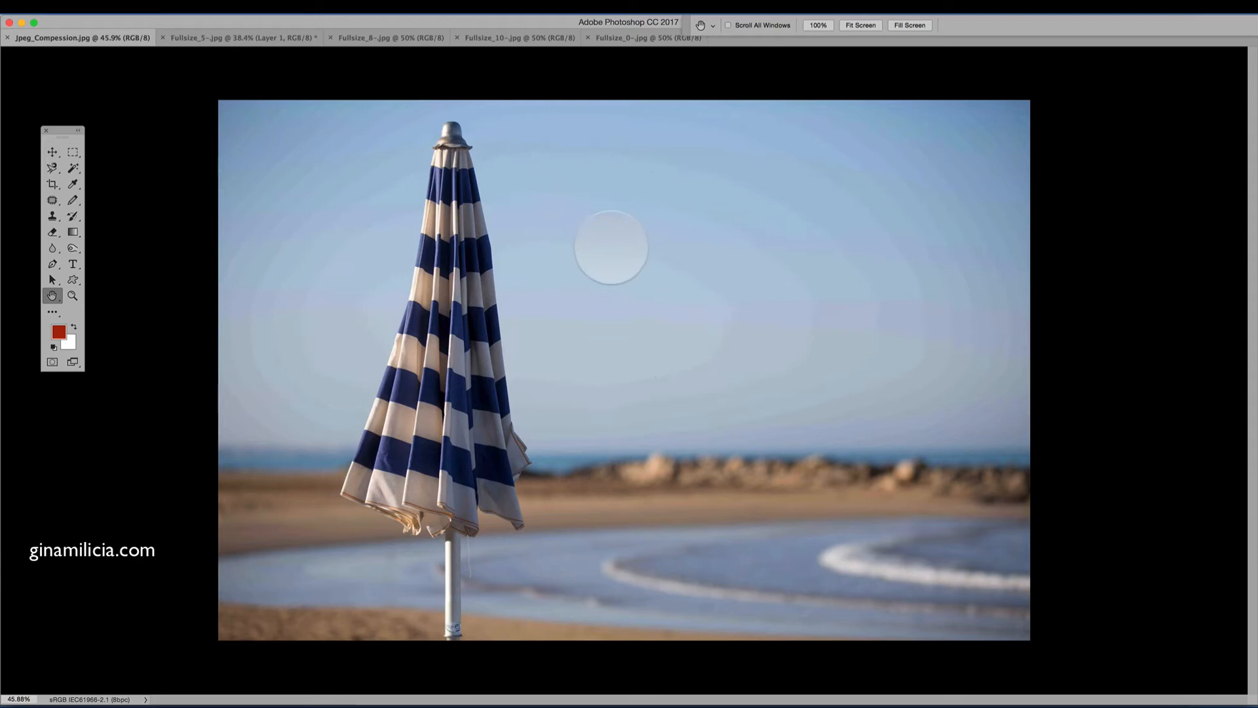
{"action": "mouse_move", "coordinate": [814, 245]}
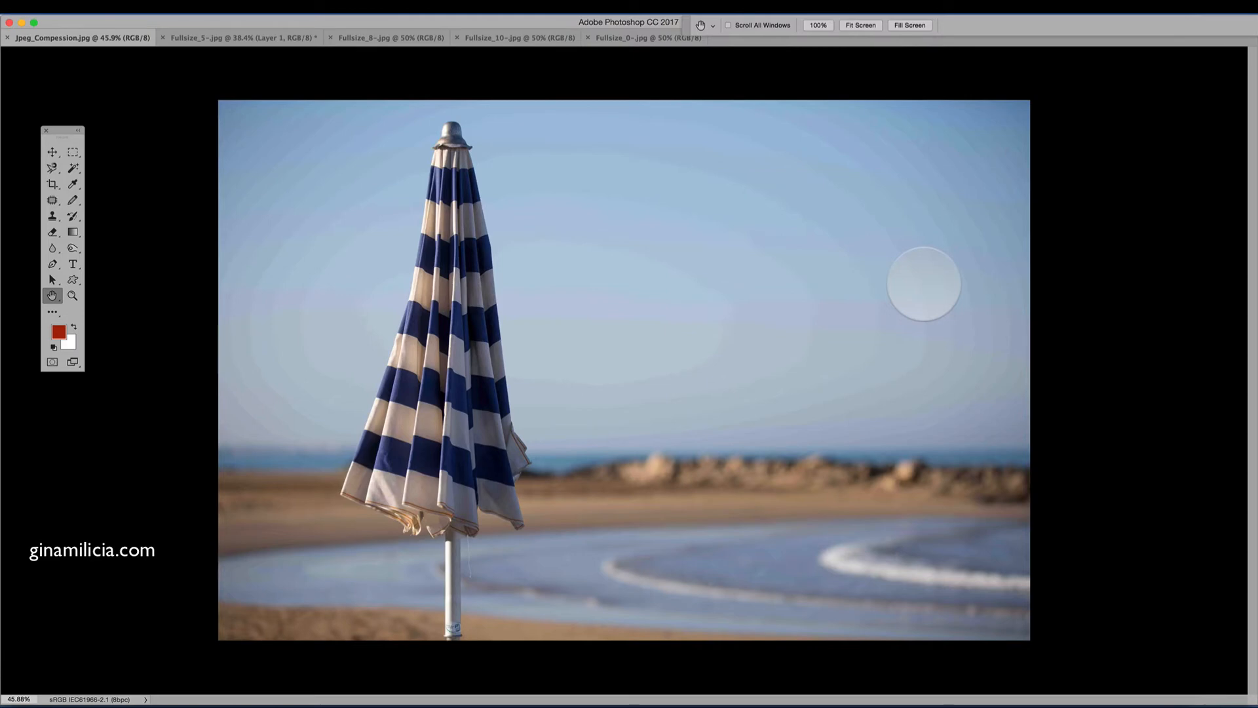
{"action": "mouse_move", "coordinate": [1011, 684]}
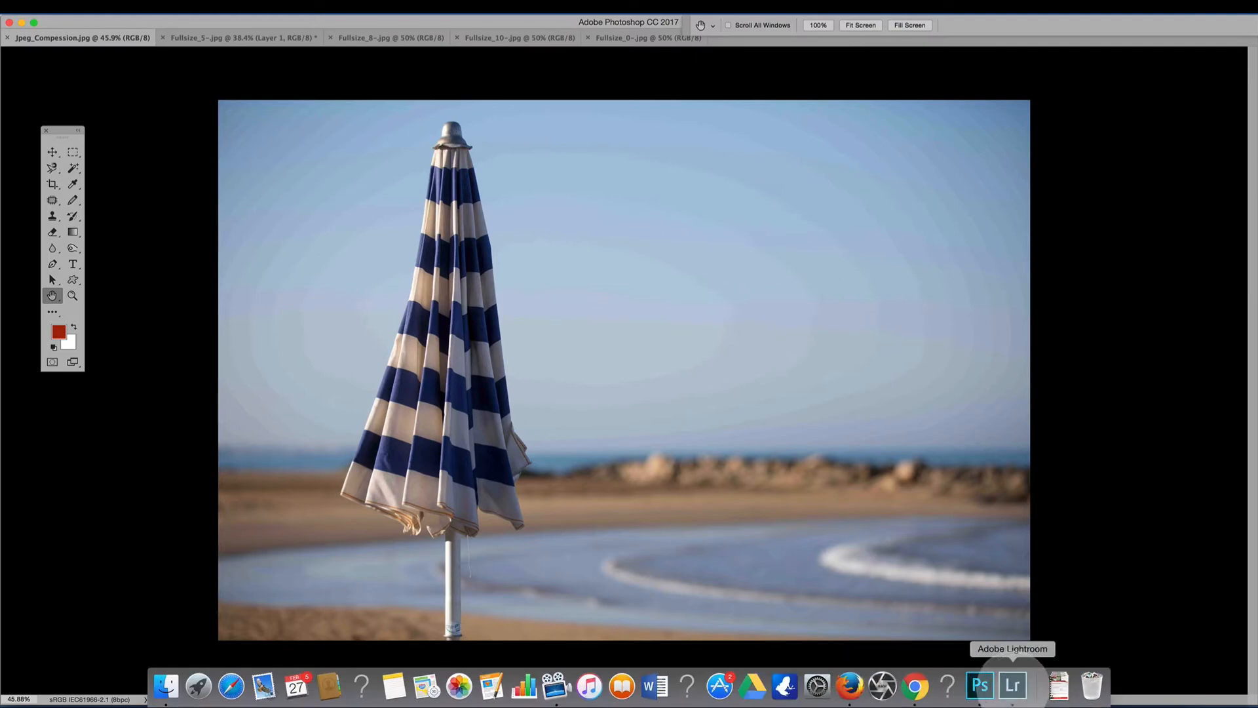
Switch to Lightroom's Export One File dialog and scroll to the File Settings quality control.
{"action": "left_click", "coordinate": [1012, 686]}
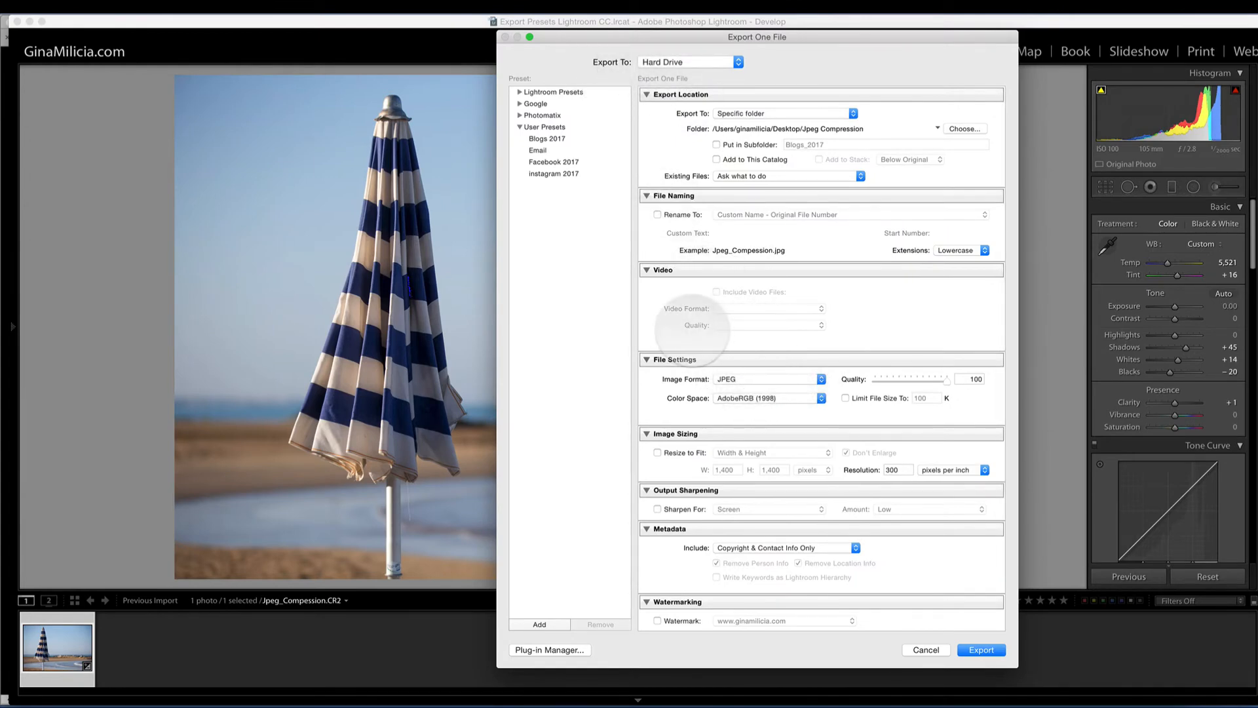
{"action": "scroll", "scroll_direction": "down", "scroll_amount": 3}
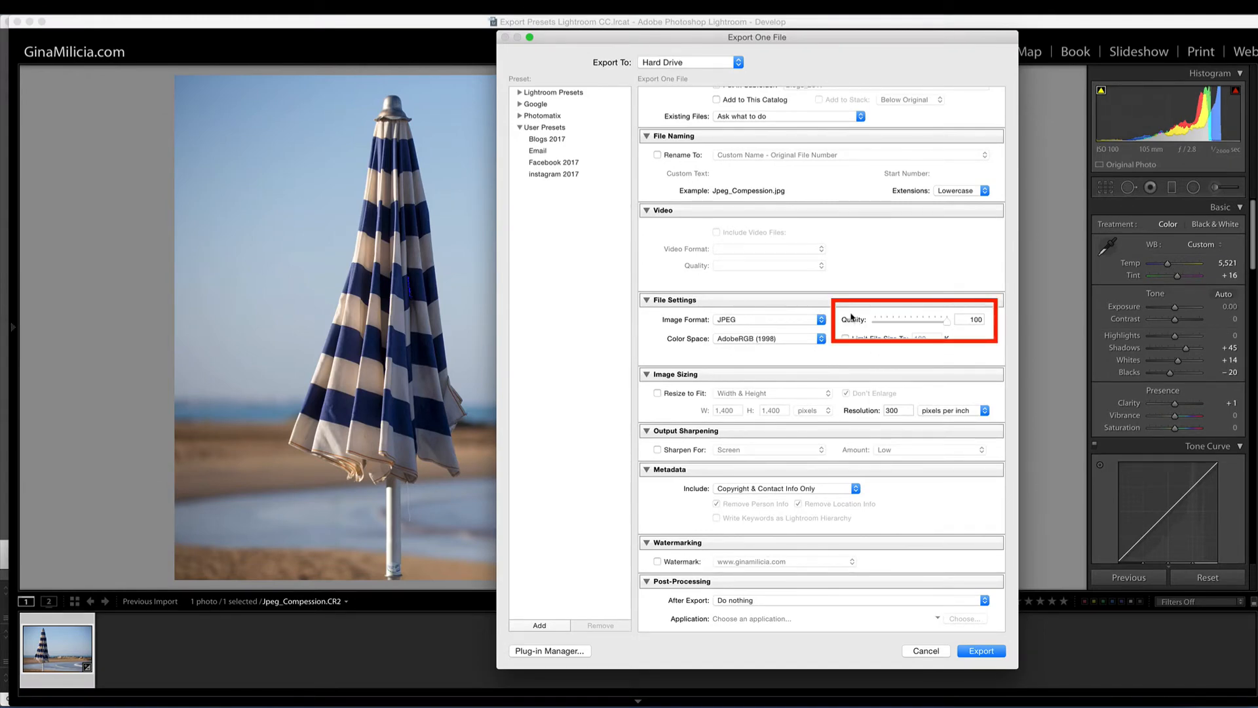
{"action": "mouse_move", "coordinate": [945, 326]}
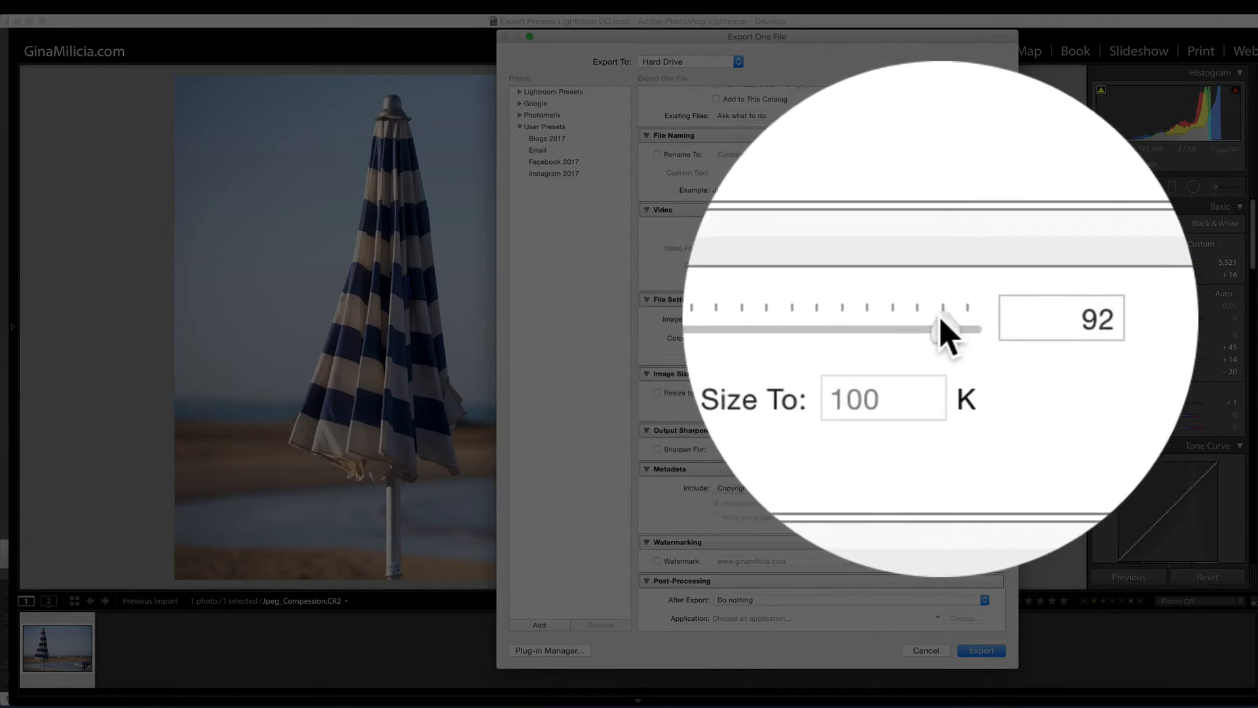
{"action": "mouse_move", "coordinate": [891, 333]}
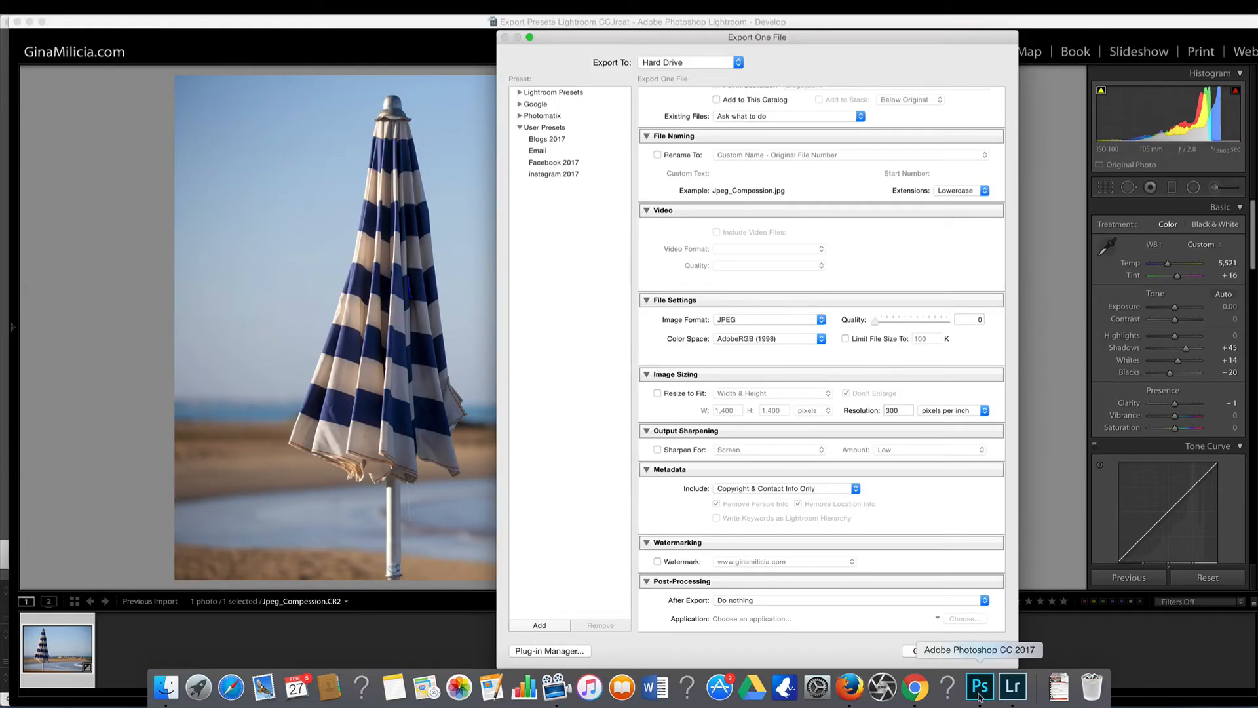
Return to Photoshop and view the Fullsize_0 quality-0 JPEG to inspect sky banding.
{"action": "left_click", "coordinate": [980, 688]}
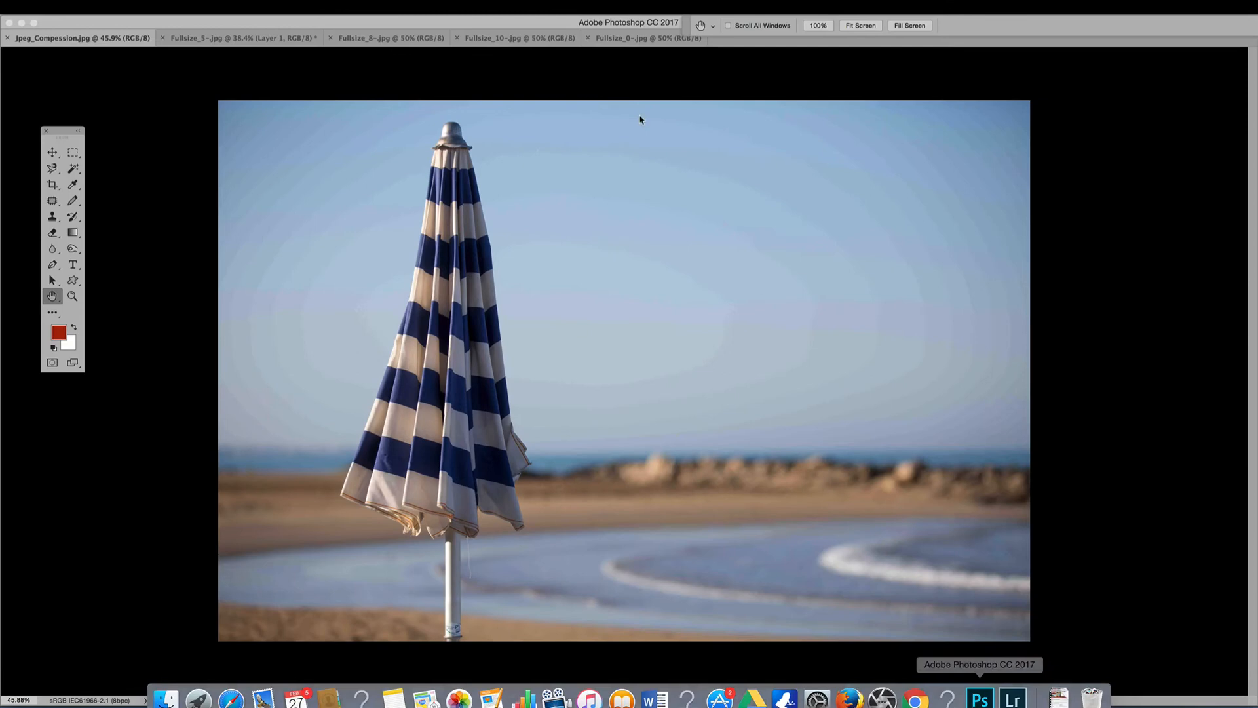
{"action": "left_click", "coordinate": [72, 201]}
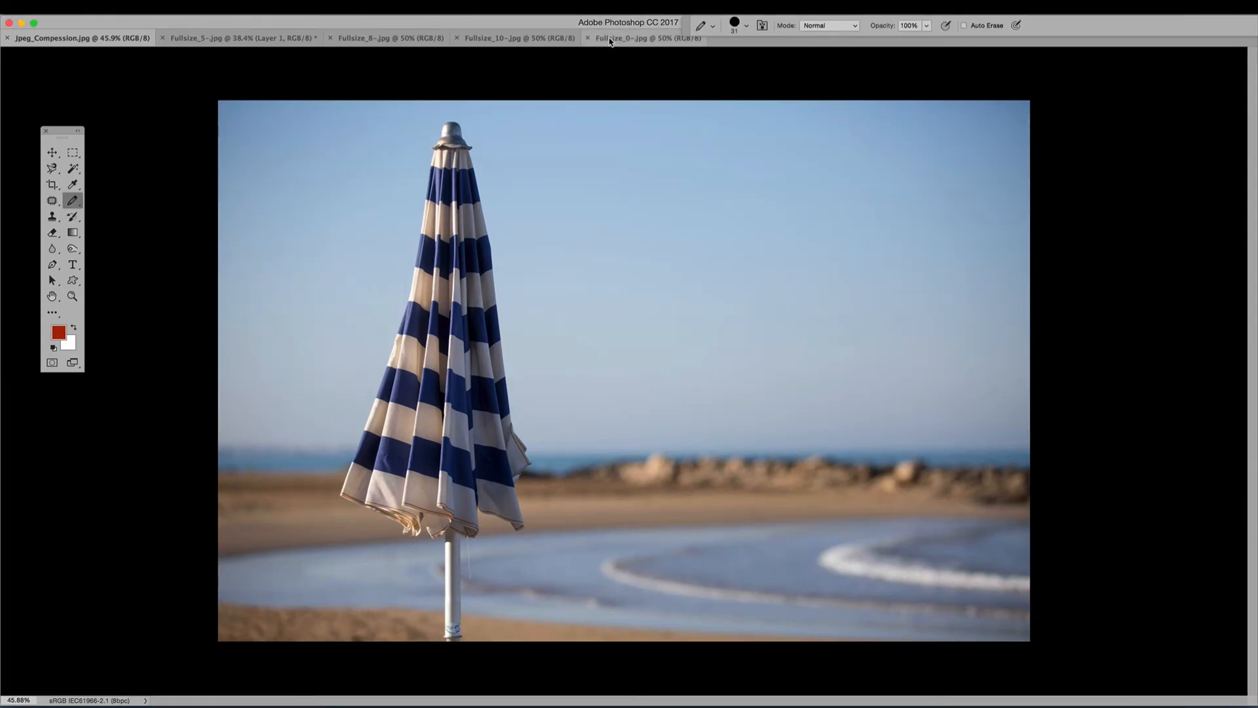
{"action": "left_click", "coordinate": [647, 38]}
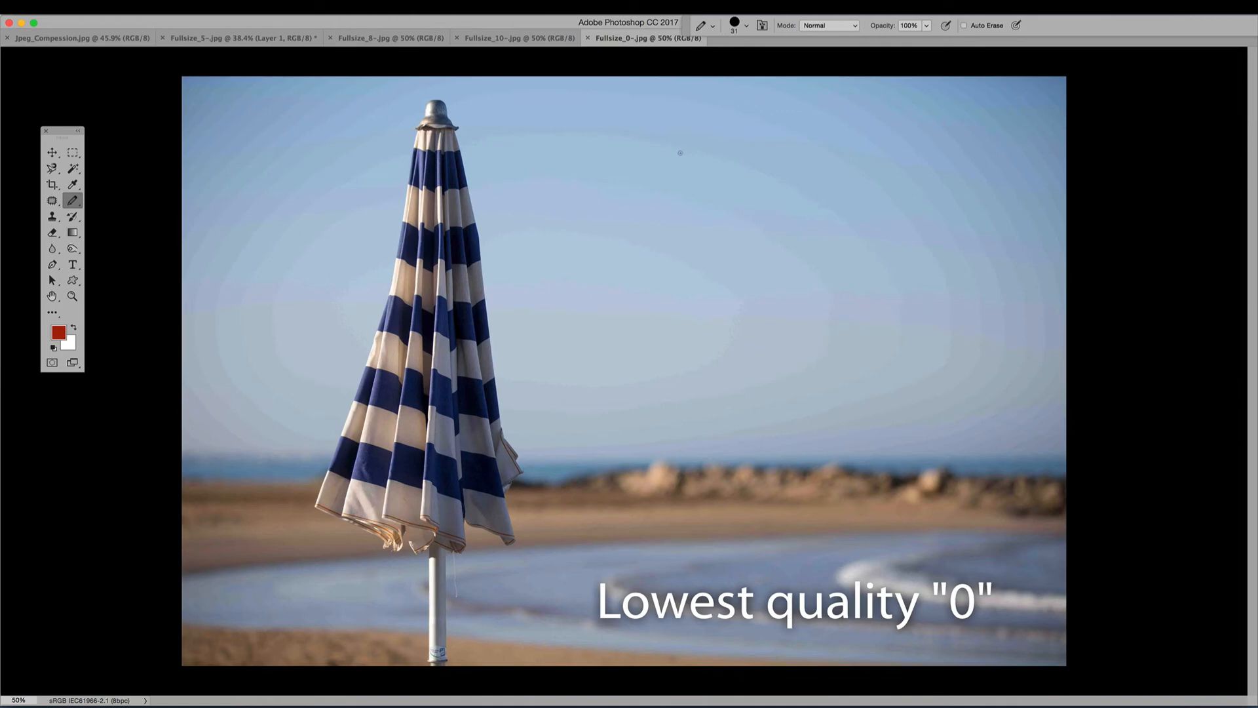
{"action": "mouse_move", "coordinate": [824, 215]}
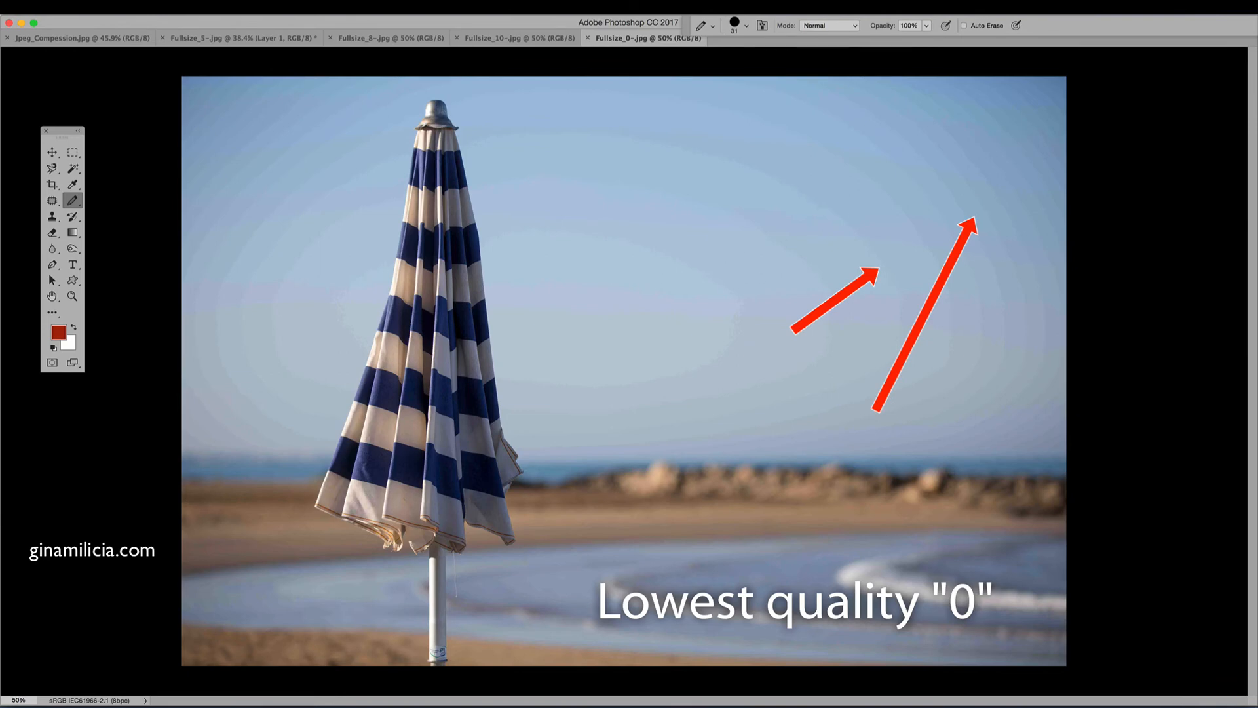
{"action": "mouse_move", "coordinate": [826, 169]}
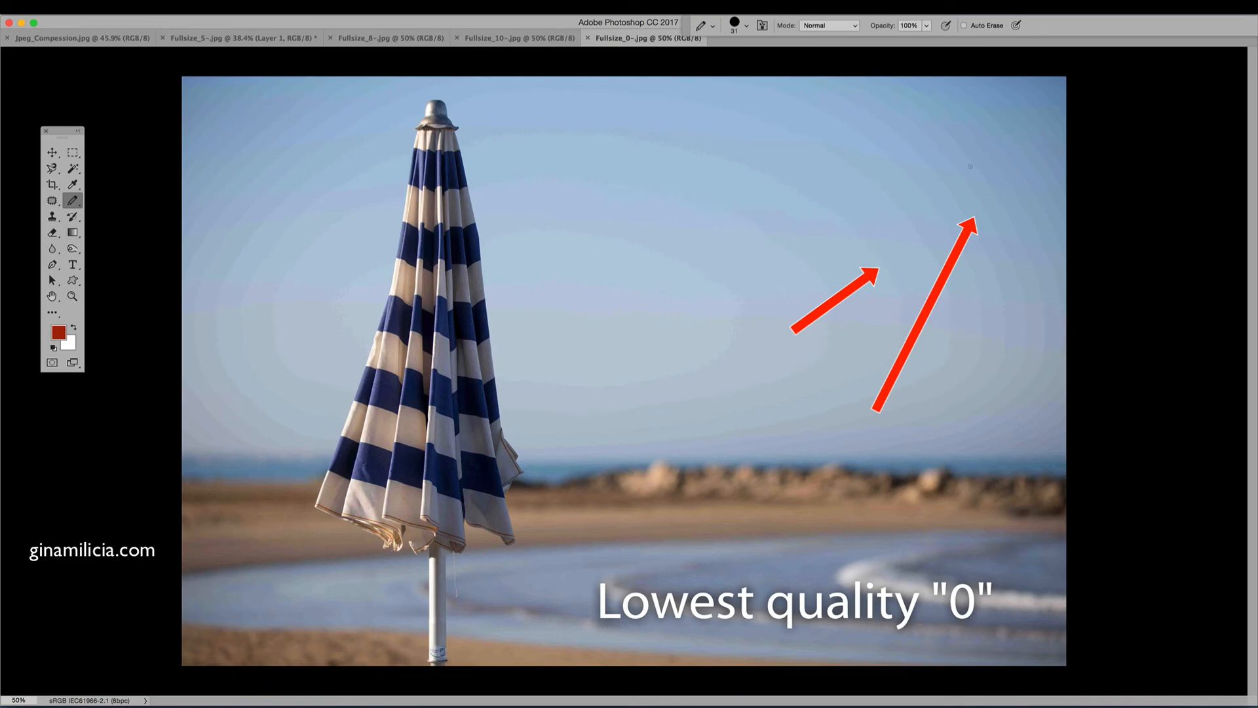
{"action": "mouse_move", "coordinate": [1052, 191]}
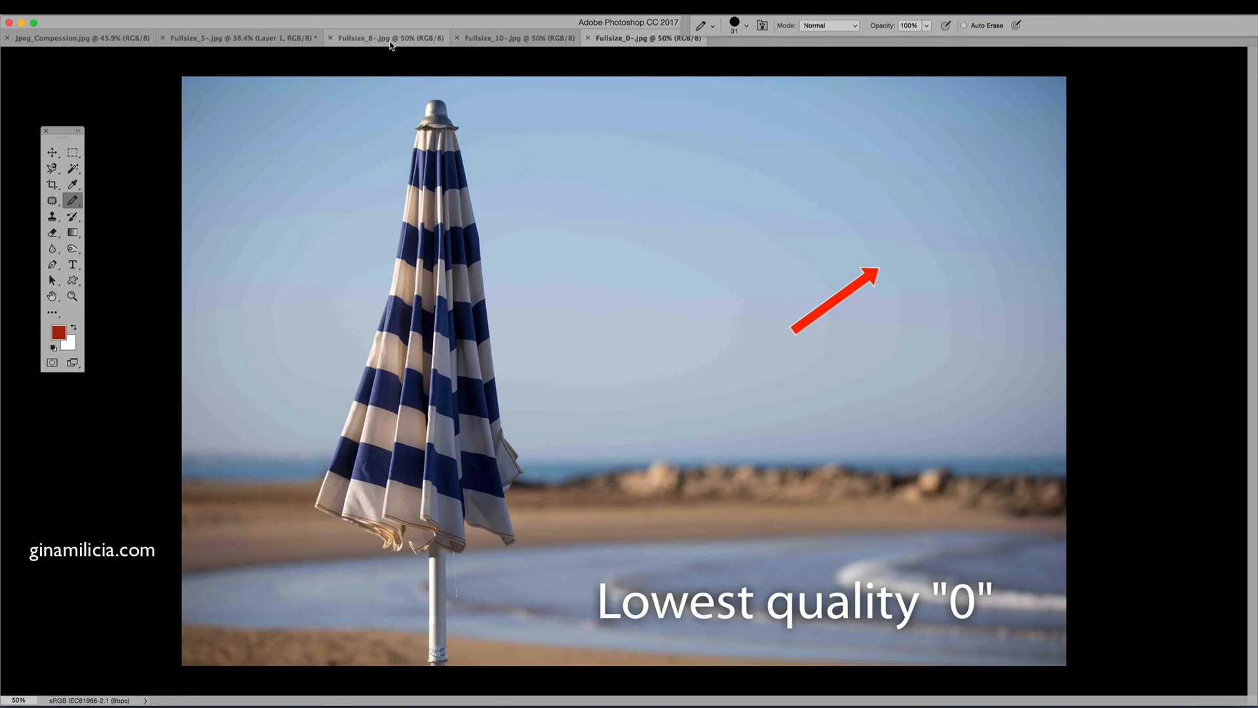
Compare the Fullsize_5 and Fullsize_8 quality copies via their document tabs.
{"action": "left_click", "coordinate": [238, 38]}
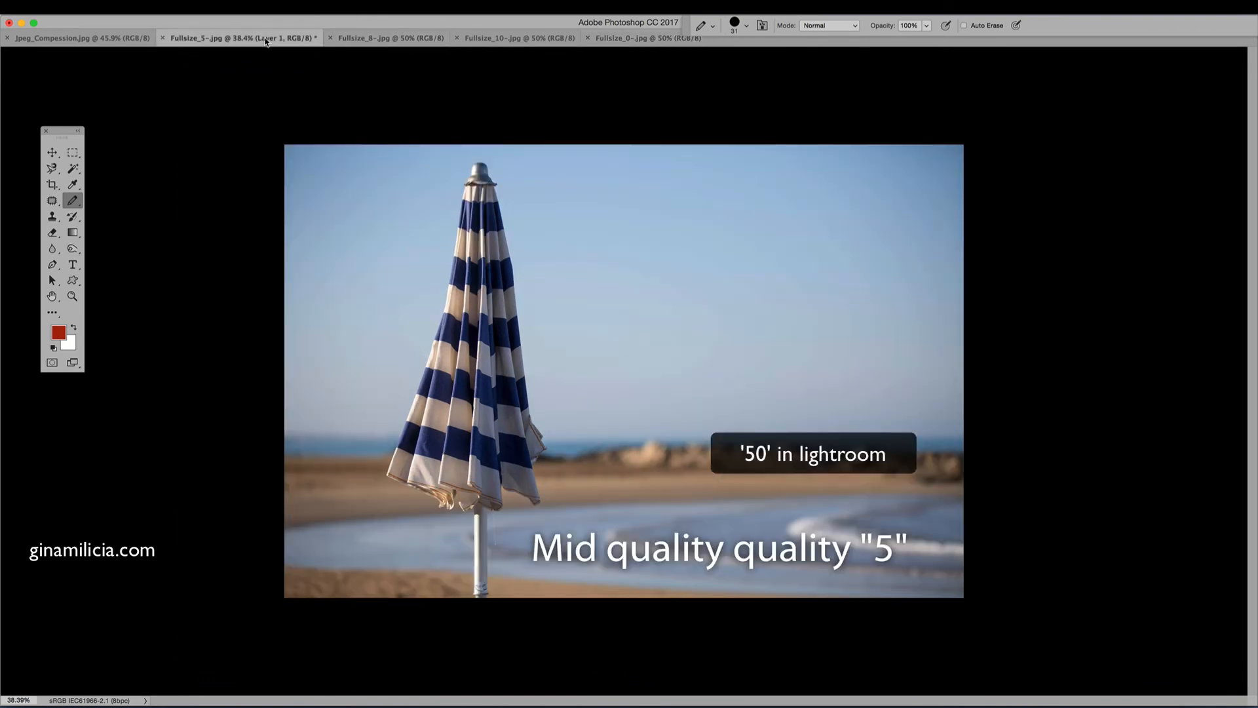
{"action": "mouse_move", "coordinate": [763, 330]}
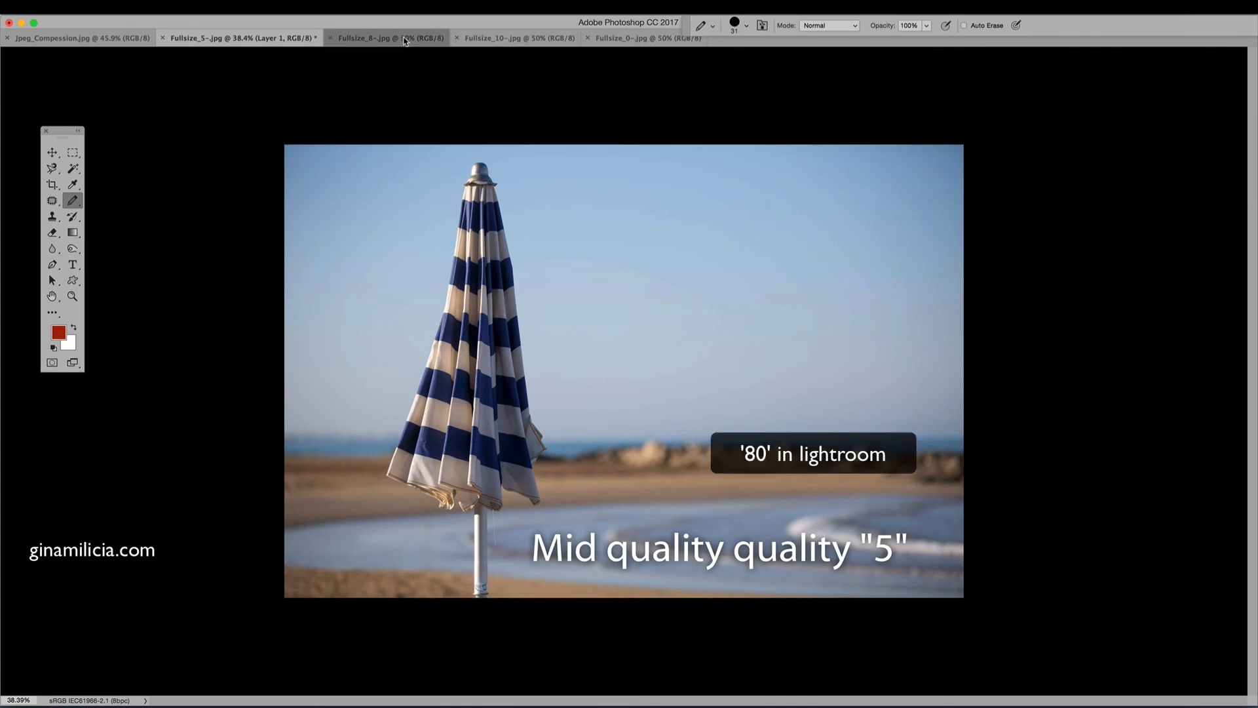
{"action": "left_click", "coordinate": [389, 38]}
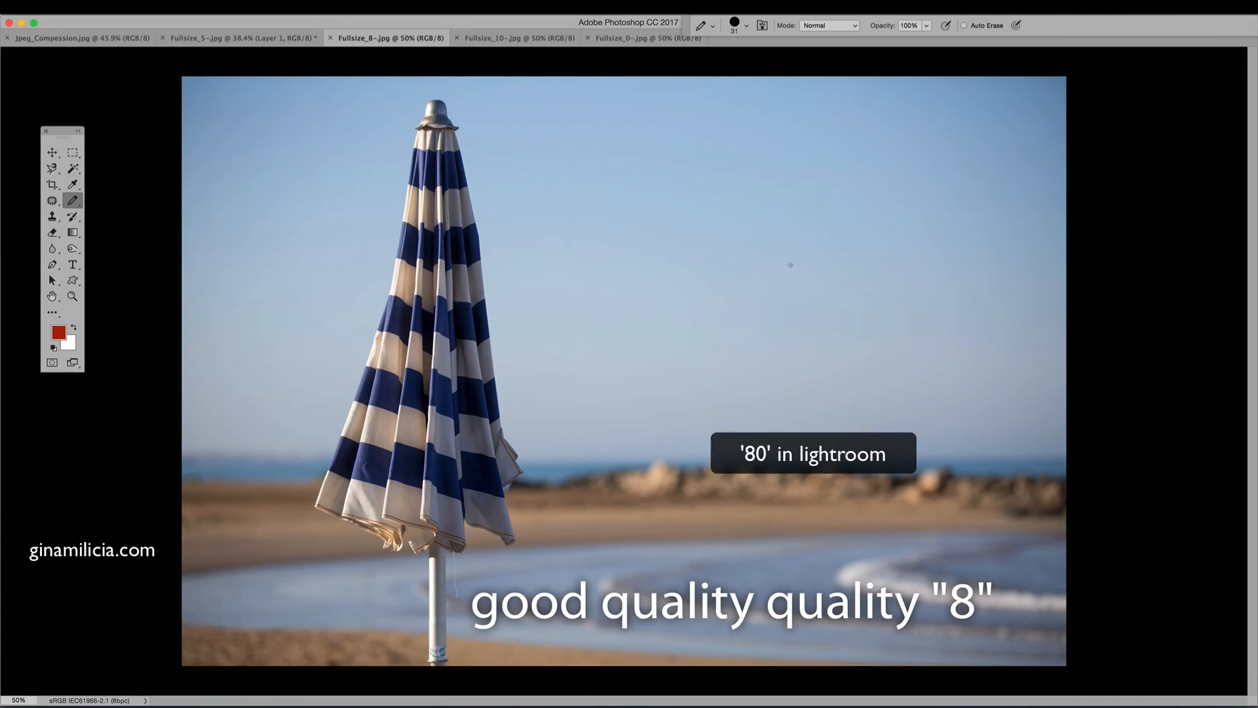
{"action": "mouse_move", "coordinate": [799, 259]}
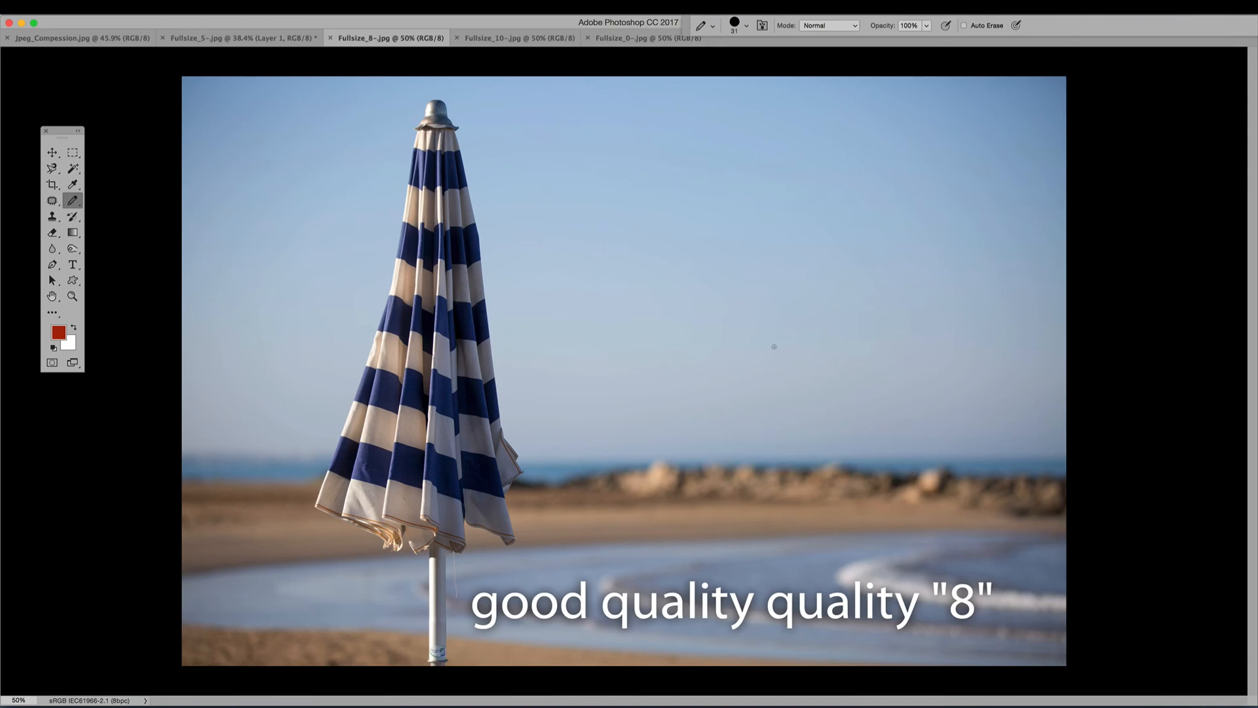
{"action": "mouse_move", "coordinate": [613, 238]}
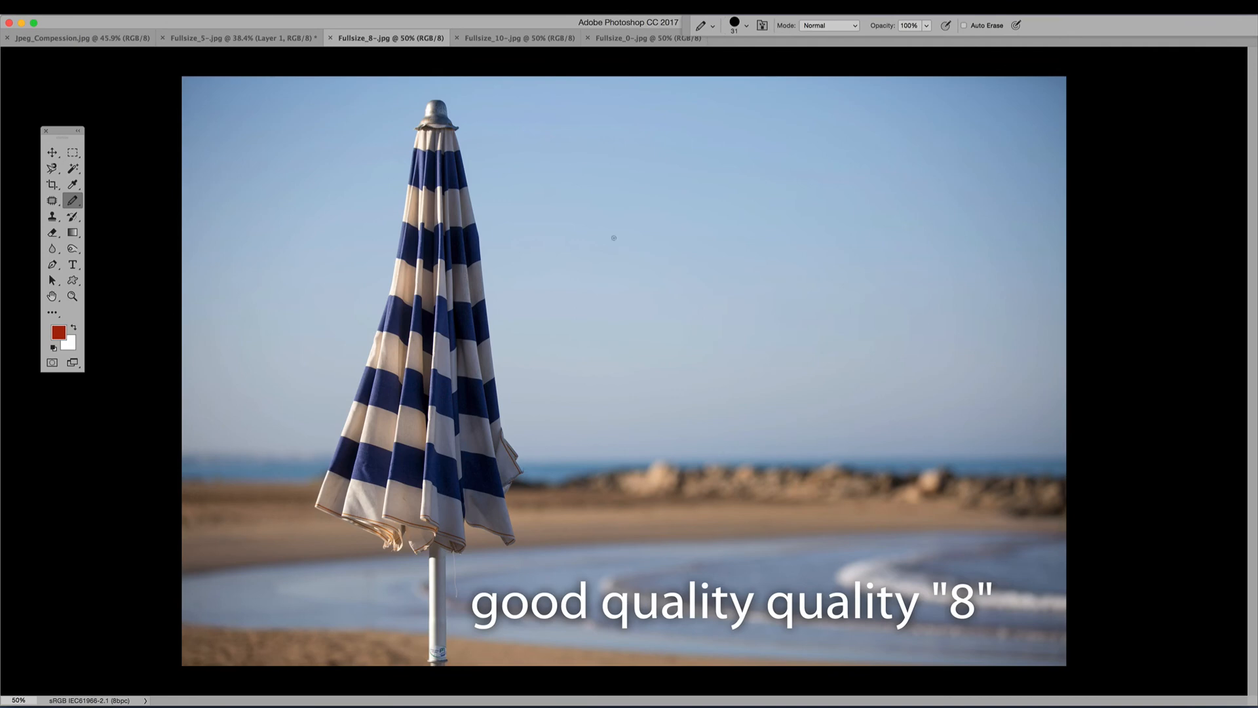
{"action": "left_click", "coordinate": [778, 38]}
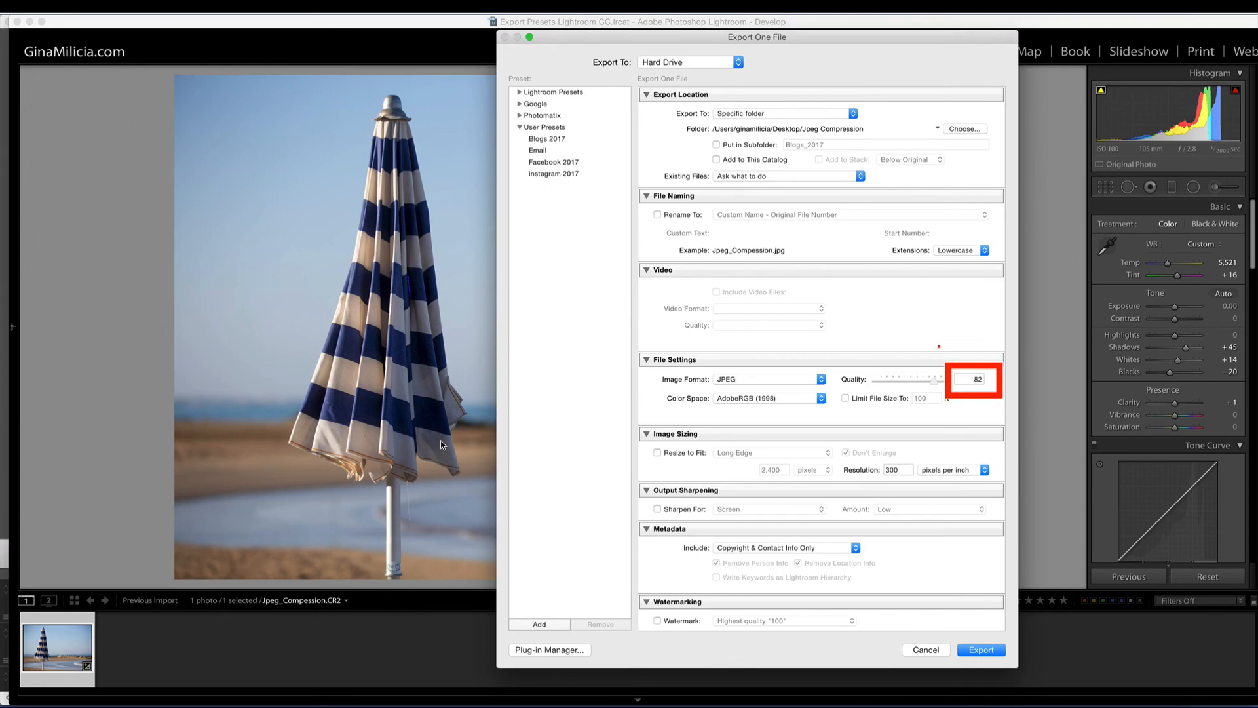
{"action": "mouse_move", "coordinate": [931, 386]}
{"action": "type", "text": "100"}
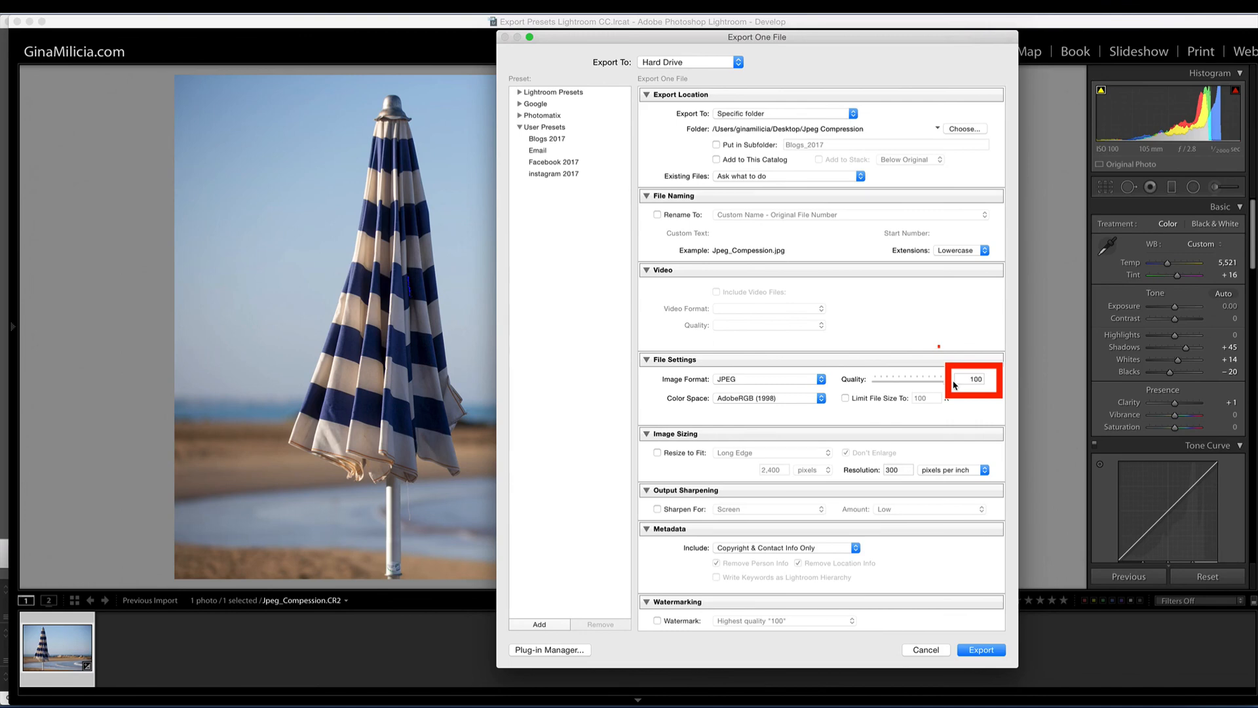
{"action": "mouse_move", "coordinate": [985, 409]}
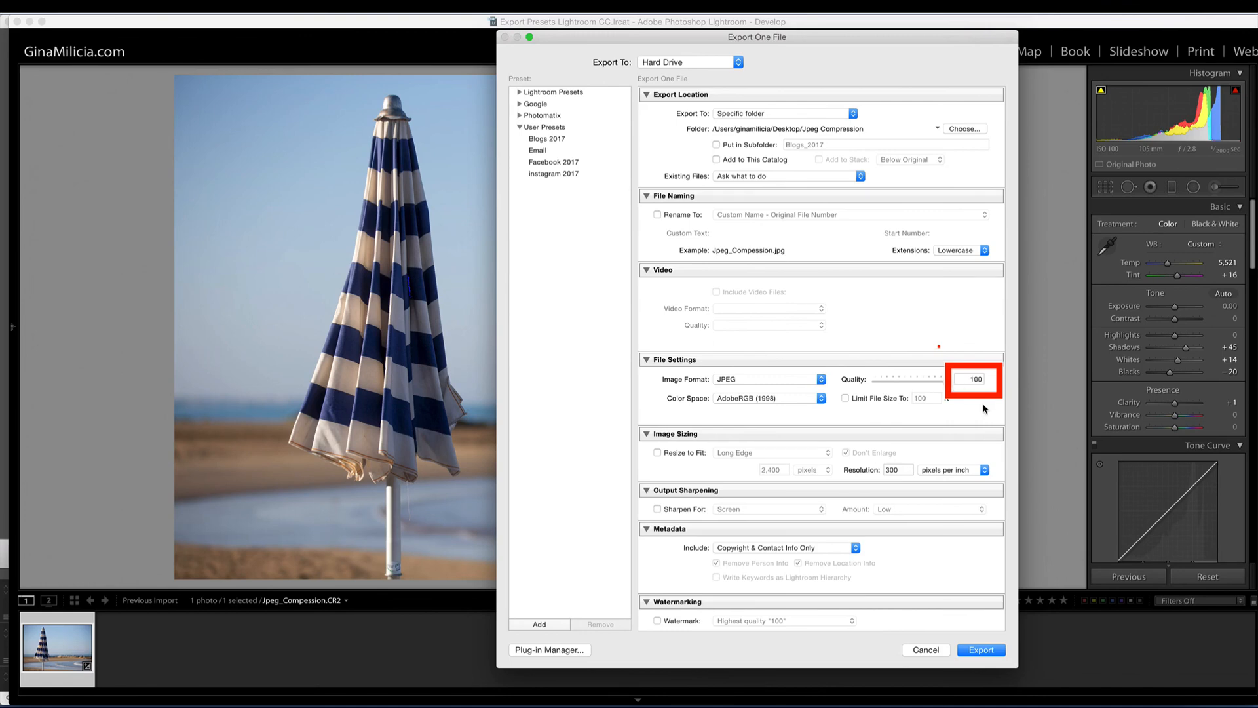